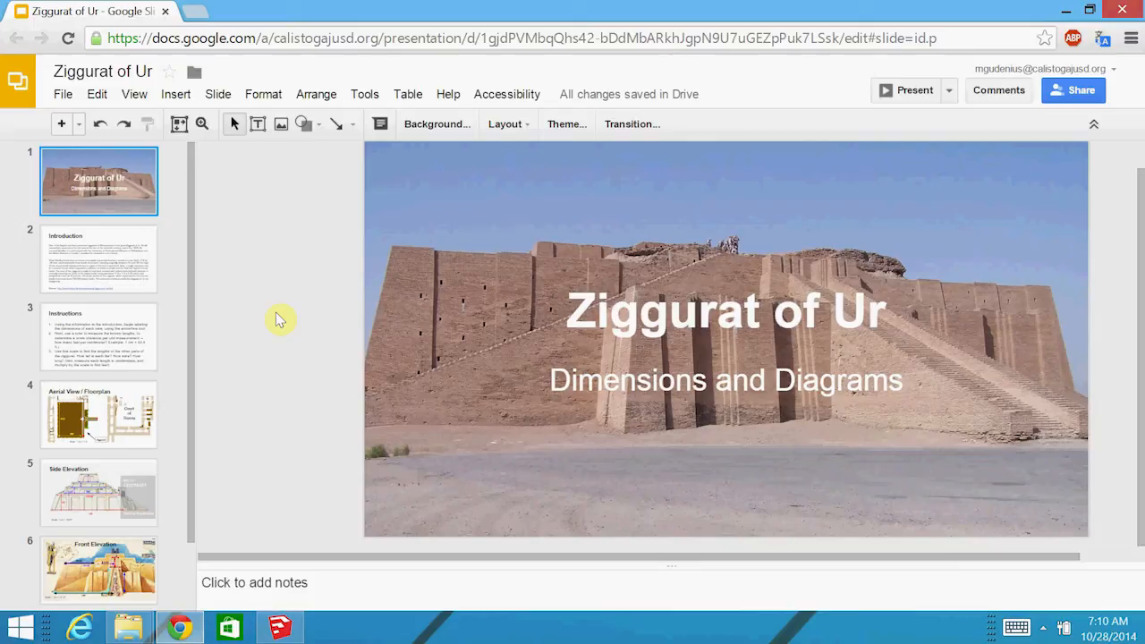
pyautogui.moveTo(207, 362)
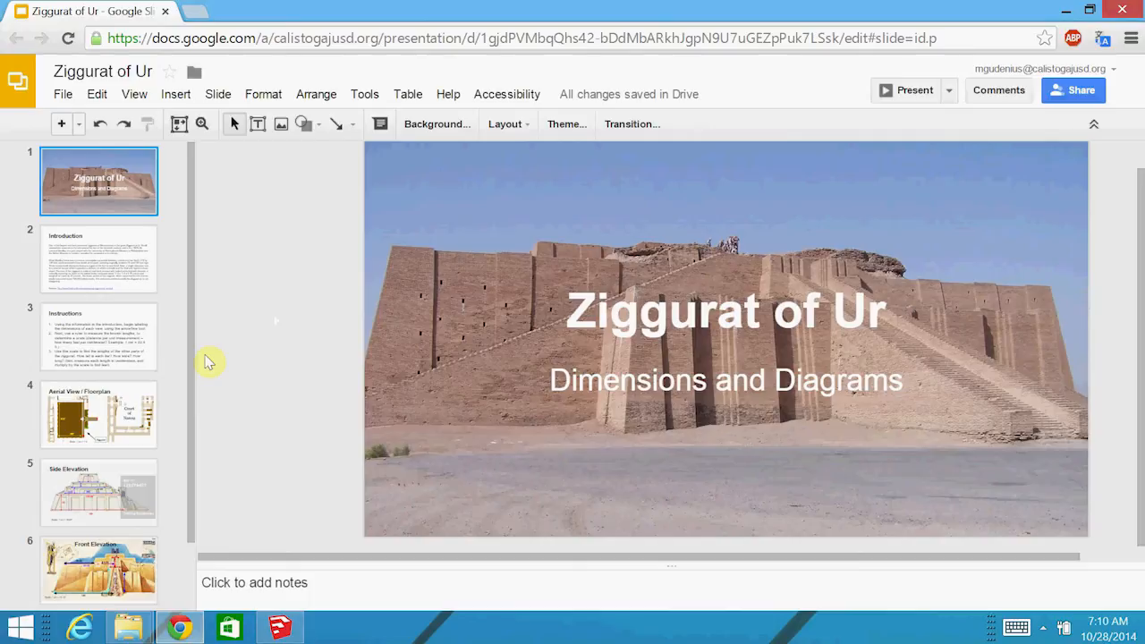
pyautogui.moveTo(183, 386)
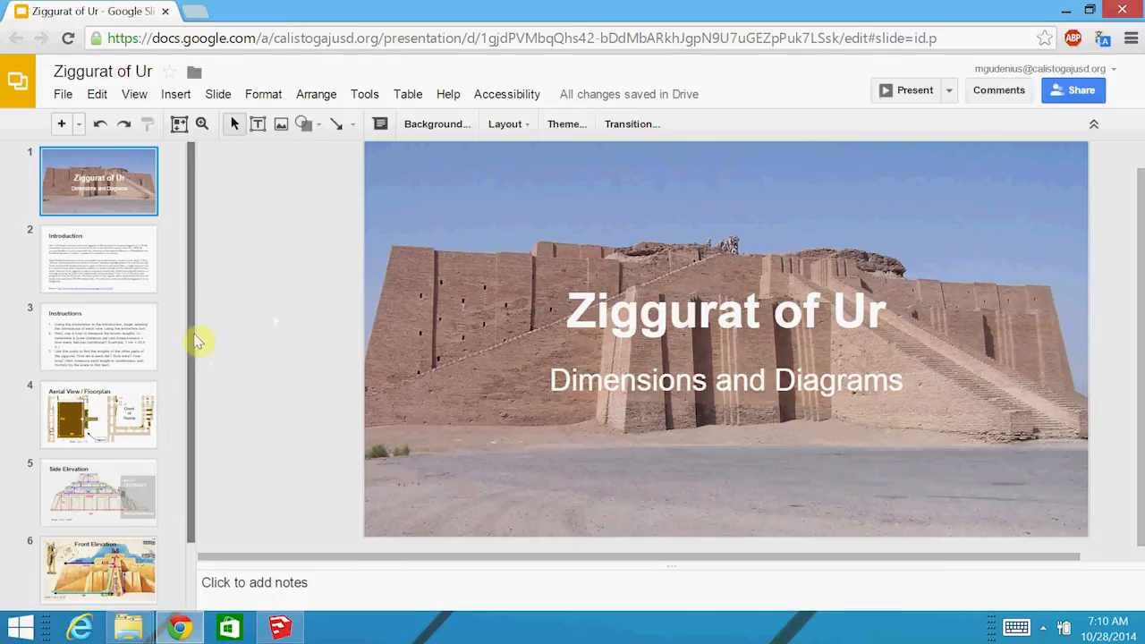
# - Show the Introduction slide with the Ziggurat of Ur history text and source link
pyautogui.click(98, 259)
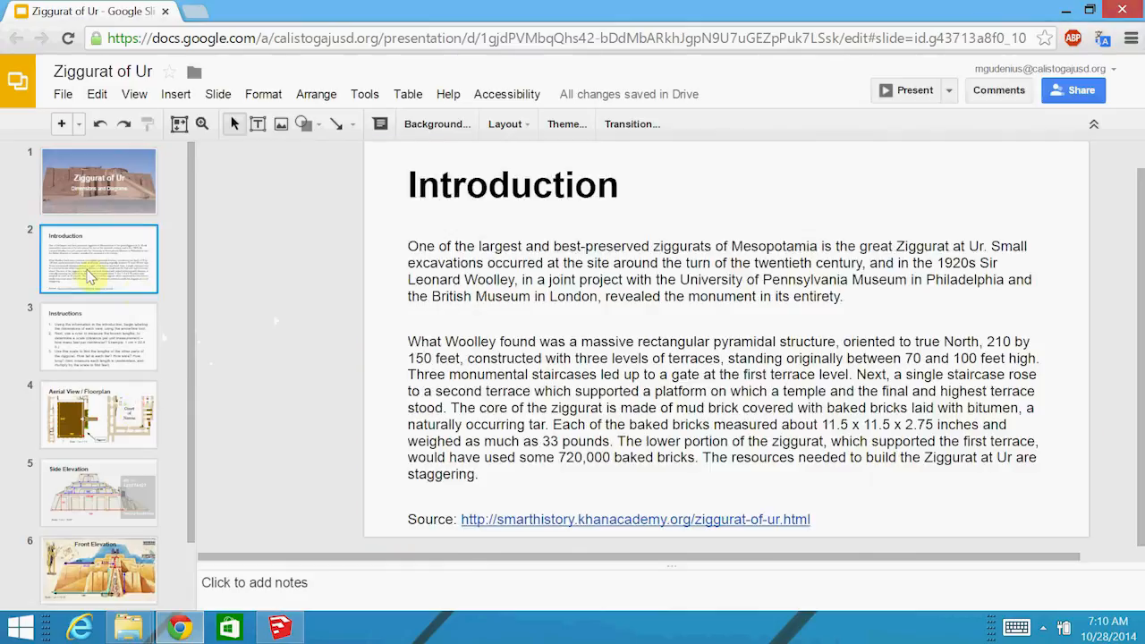
pyautogui.moveTo(401, 295)
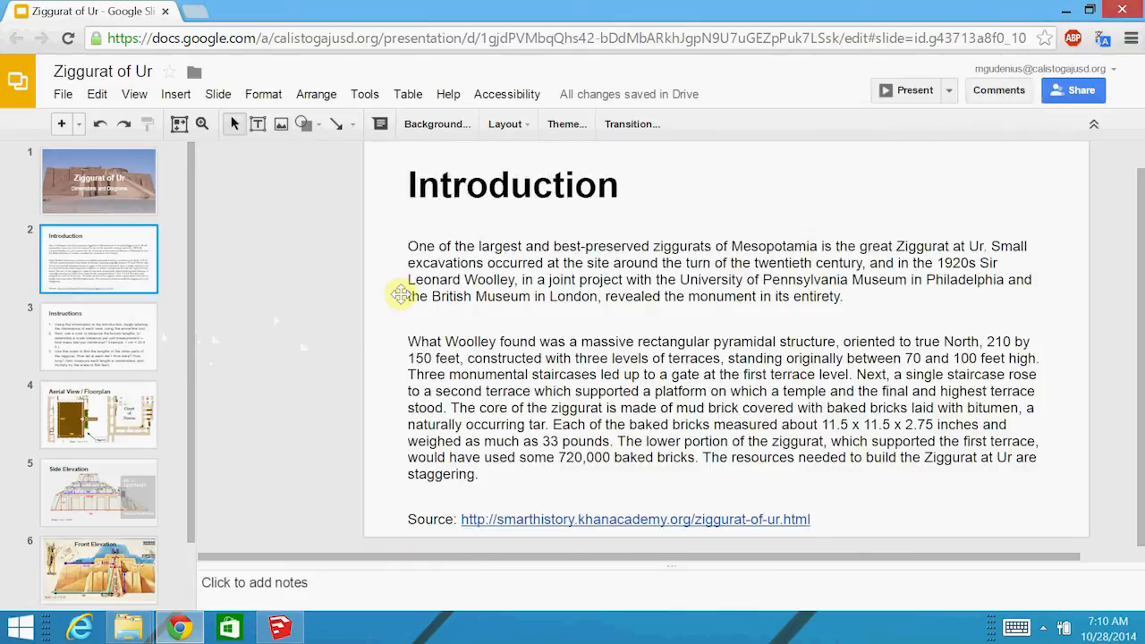
pyautogui.moveTo(120, 335)
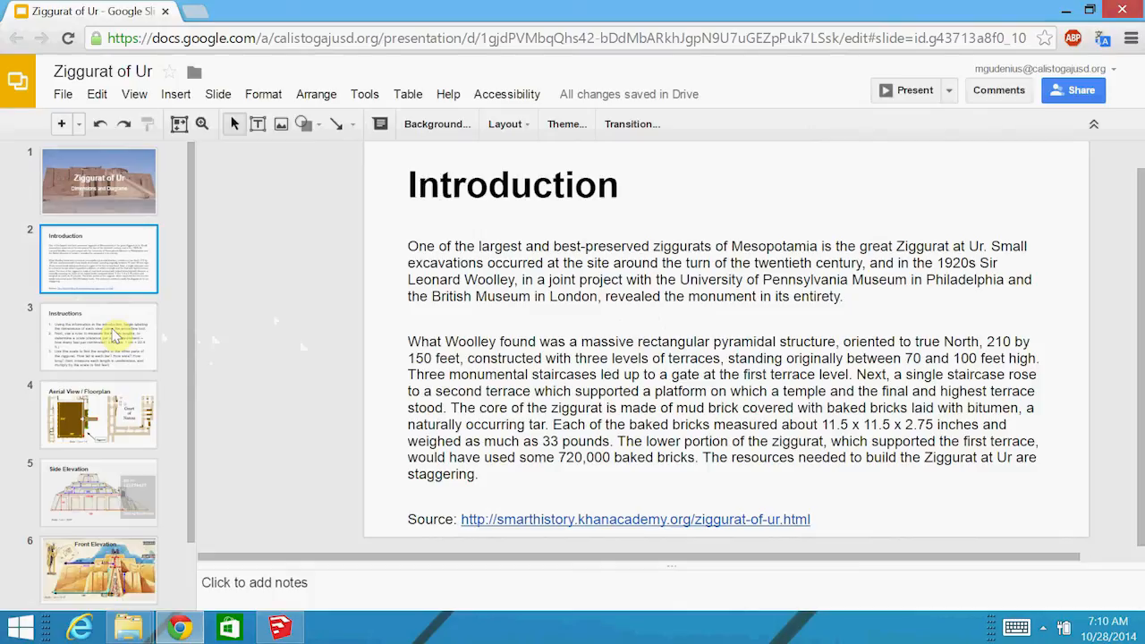
pyautogui.moveTo(89, 415)
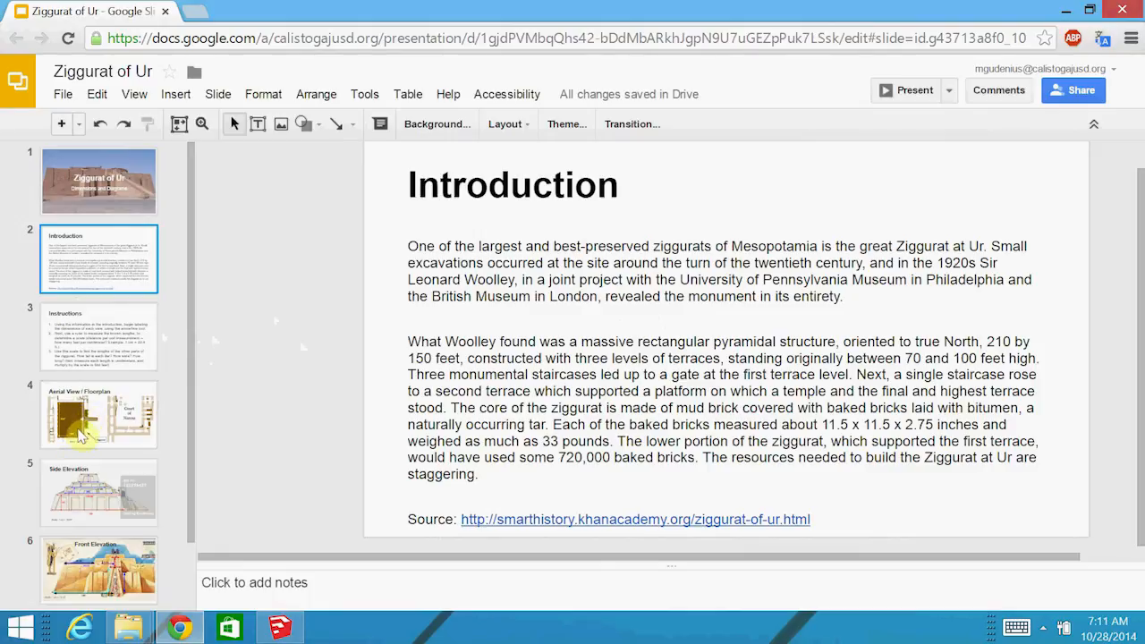
# - Review the Aerial View / Floorplan, Side Elevation and Front Elevation diagram slides
pyautogui.click(98, 413)
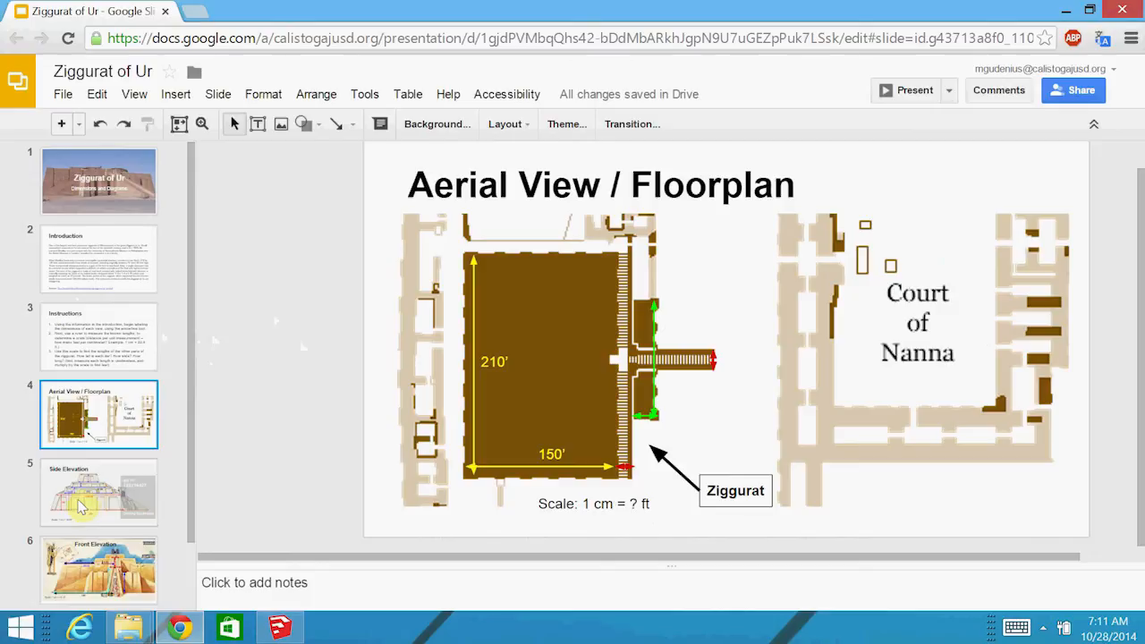
pyautogui.moveTo(75, 519)
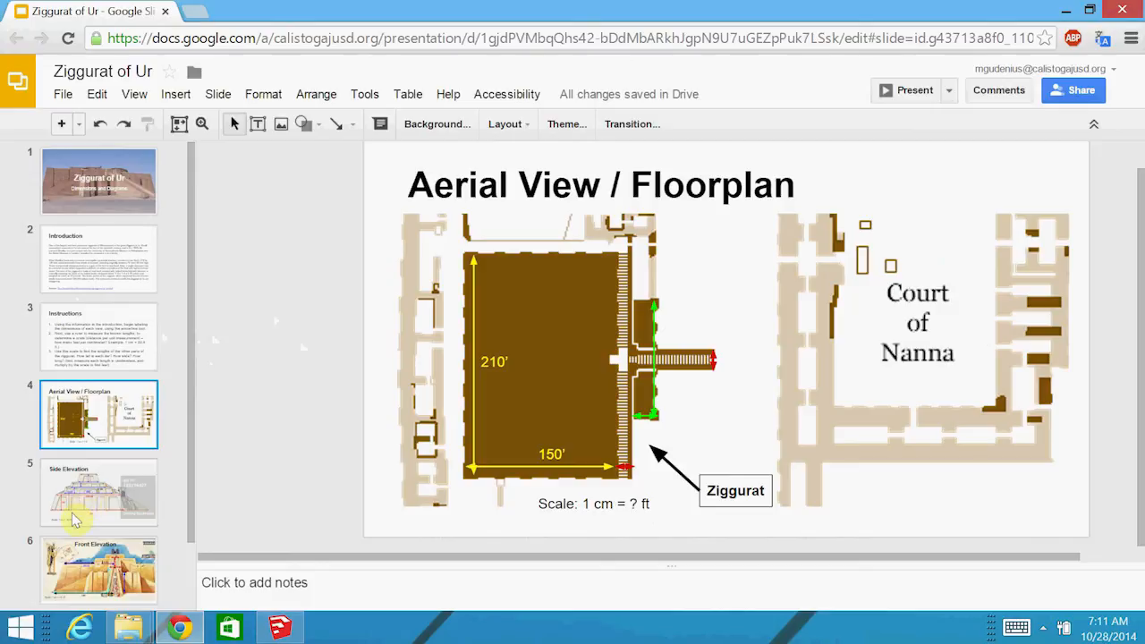
pyautogui.click(98, 492)
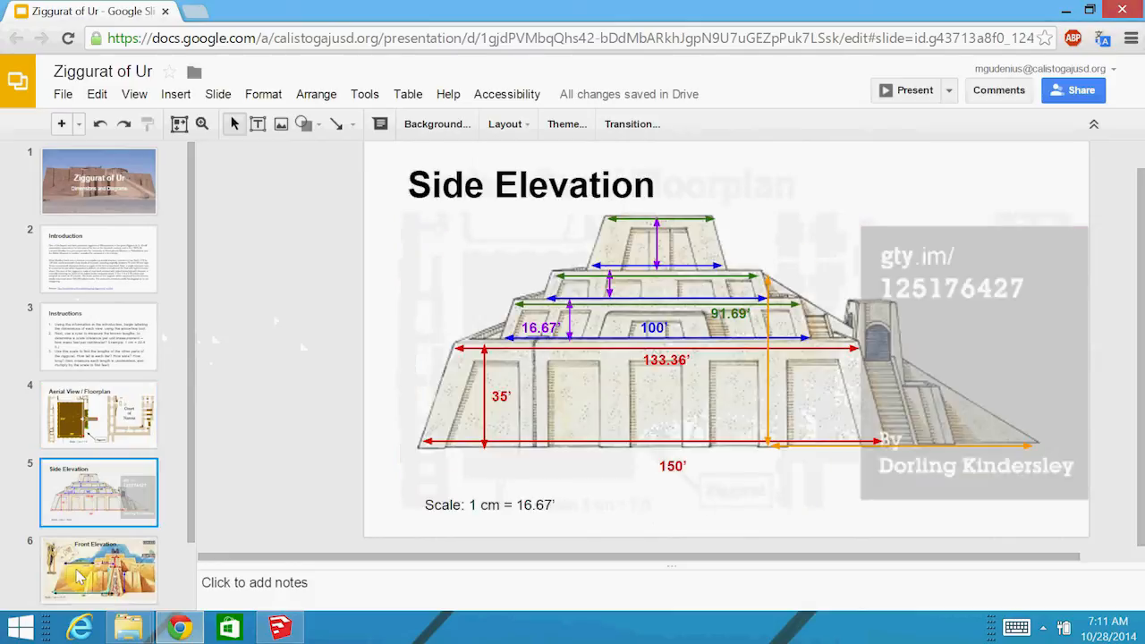
pyautogui.click(99, 569)
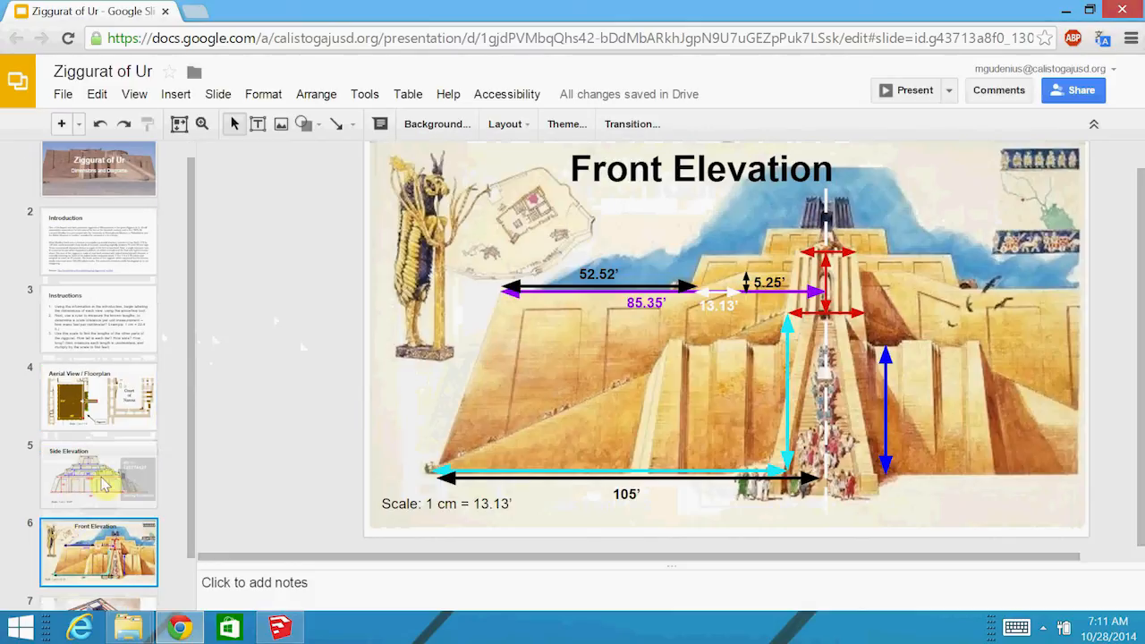
pyautogui.click(98, 474)
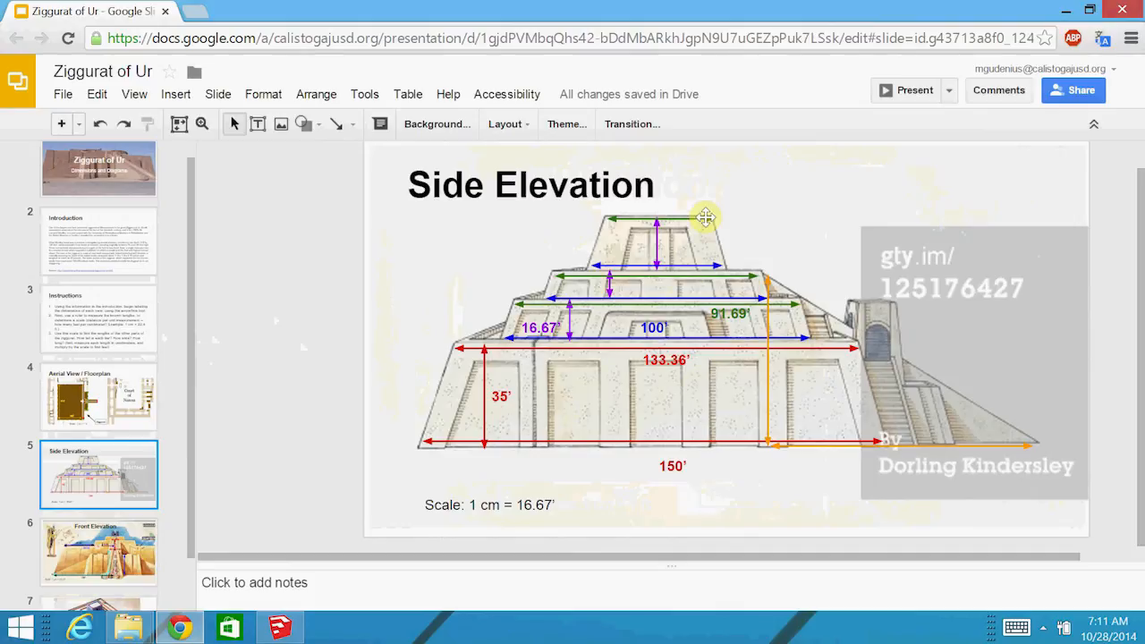
pyautogui.scroll(-3)
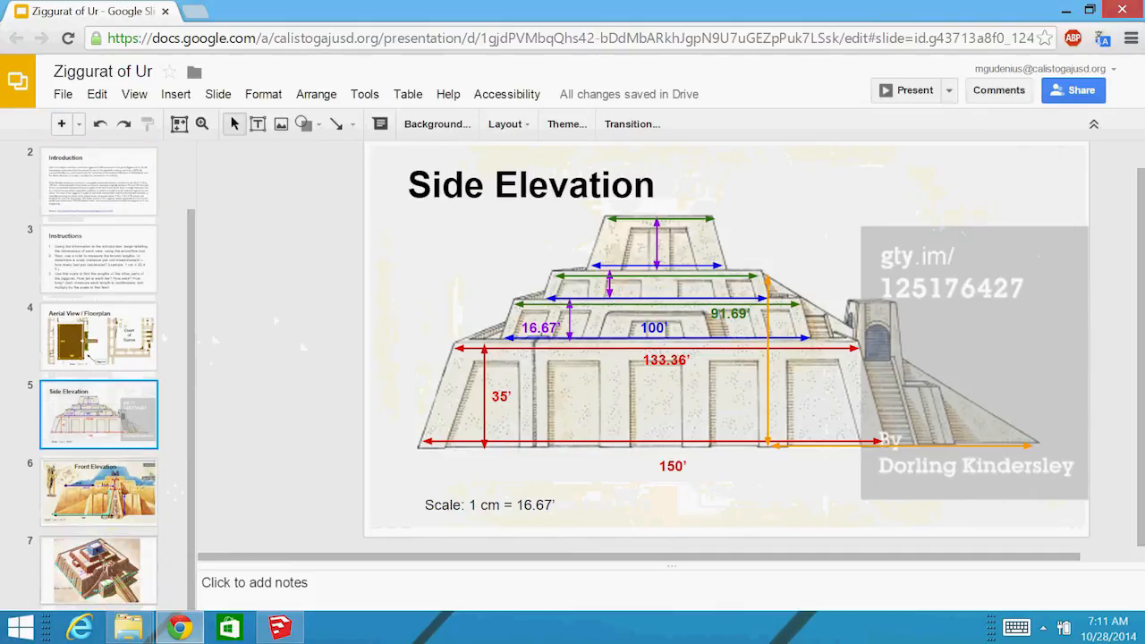
# - Review the isometric diagram and elevations again, ending on the 210' by 150' floorplan slide
pyautogui.click(99, 568)
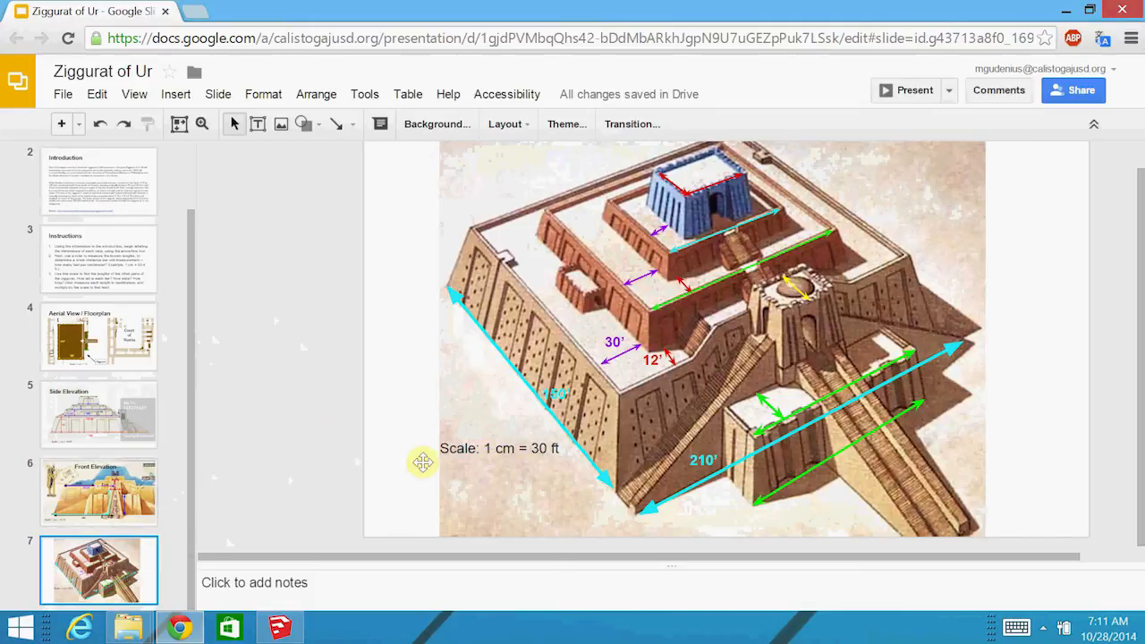
pyautogui.click(98, 413)
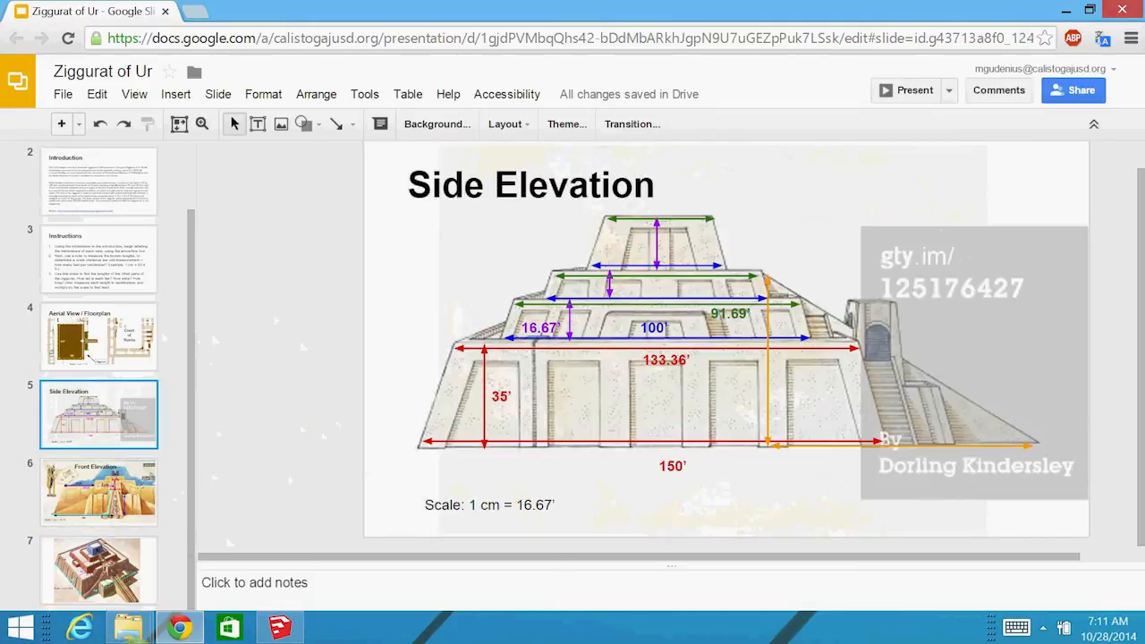
pyautogui.click(99, 490)
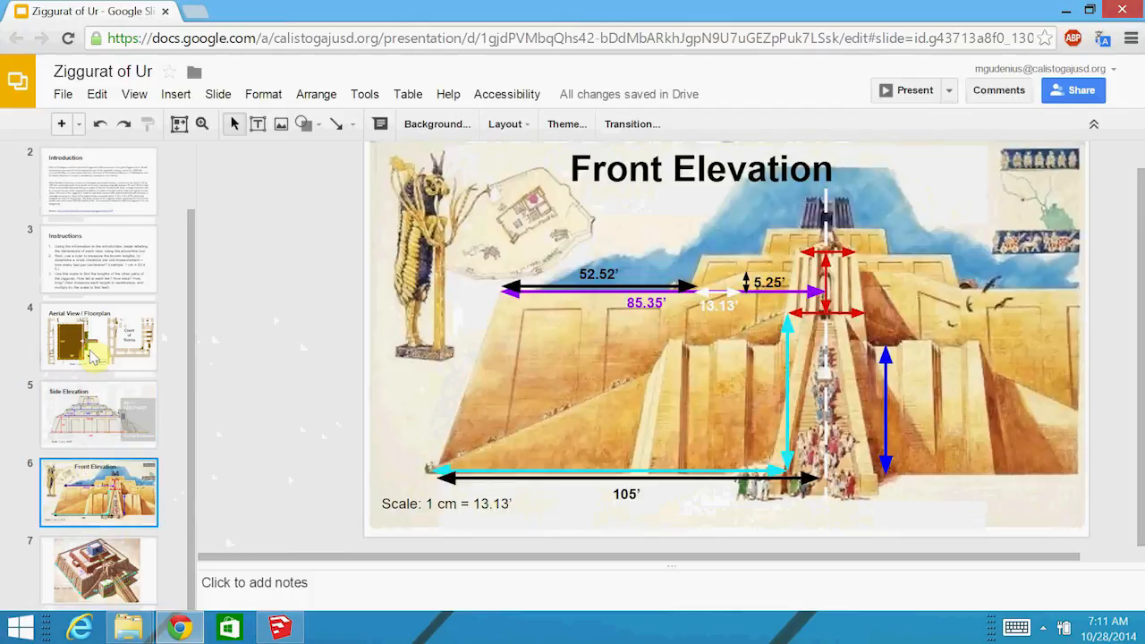
pyautogui.click(98, 337)
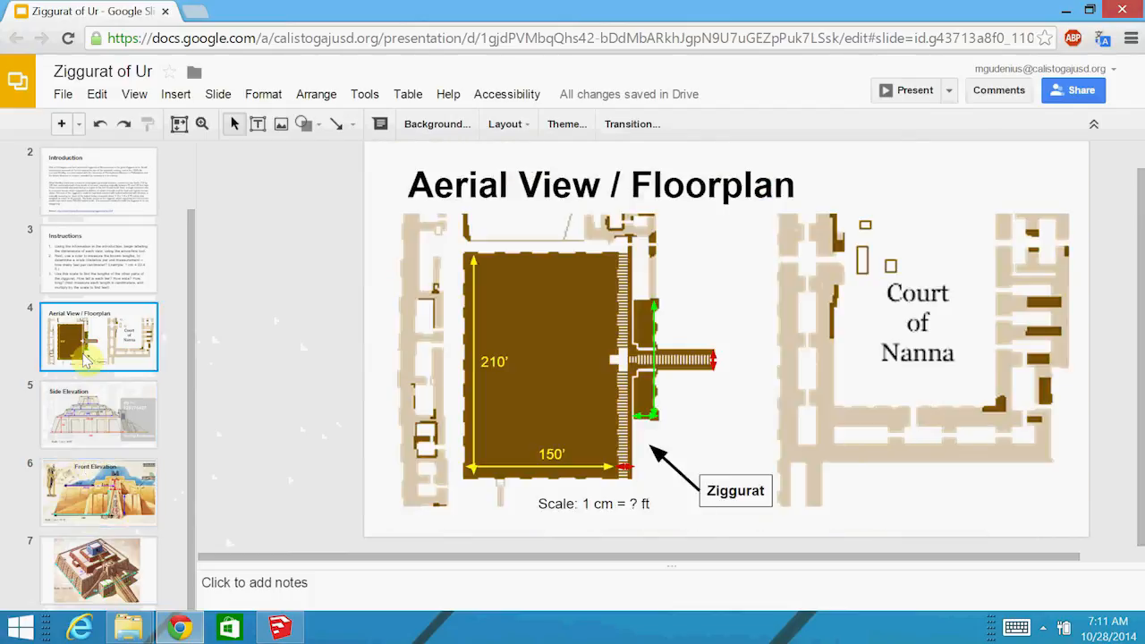
pyautogui.moveTo(96, 426)
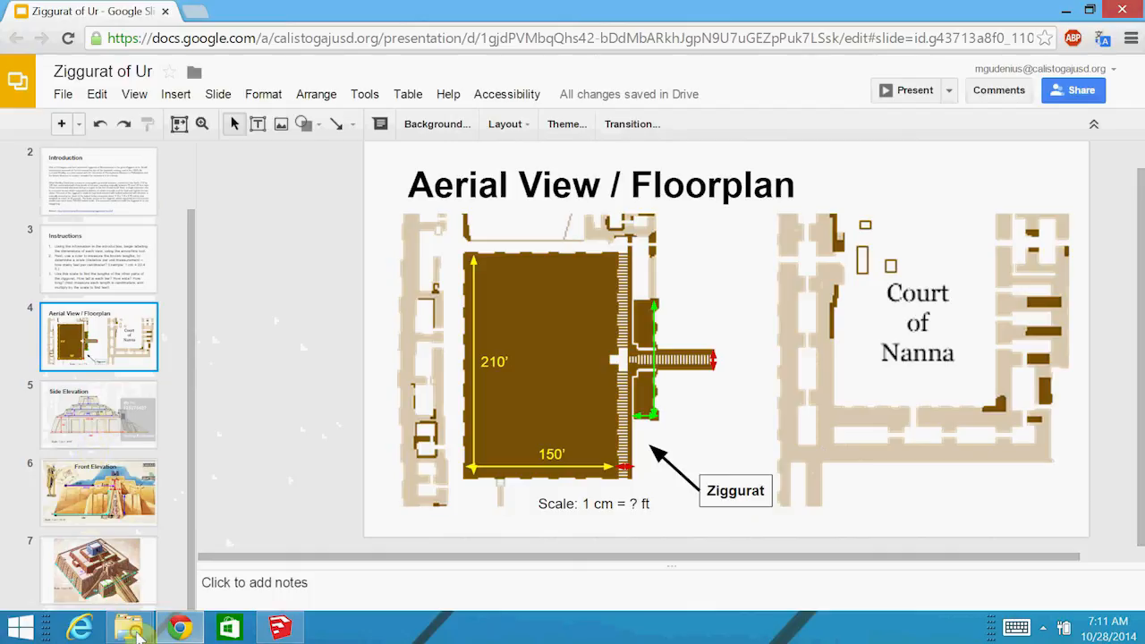
# - Revisit the Side Elevation diagram, then return to the Aerial View / Floorplan slide
pyautogui.click(99, 413)
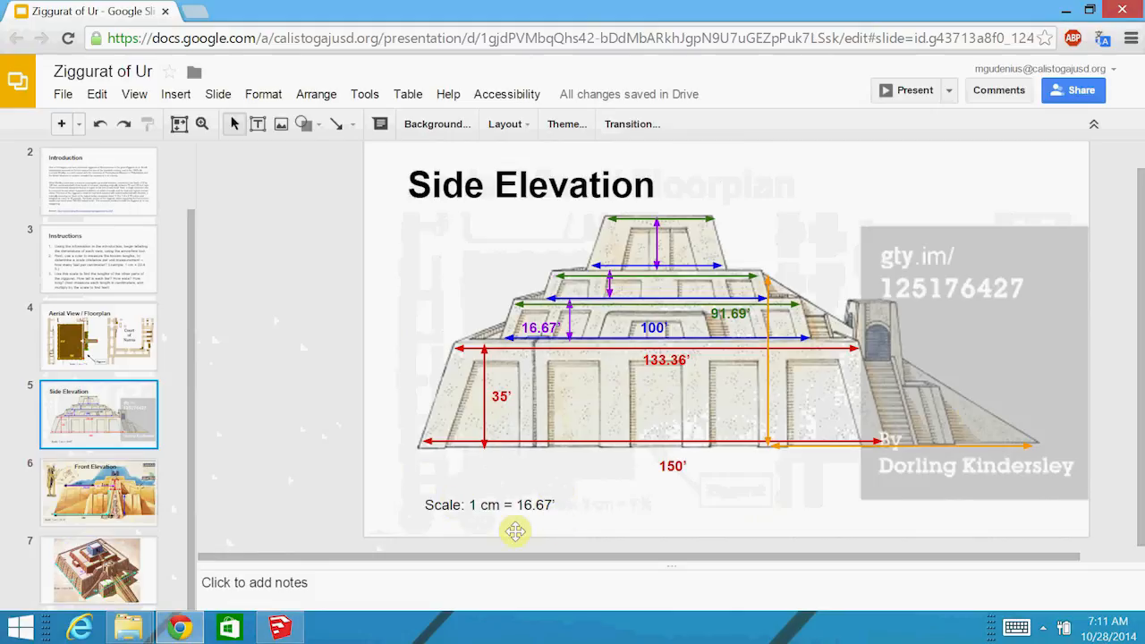
pyautogui.moveTo(766, 404)
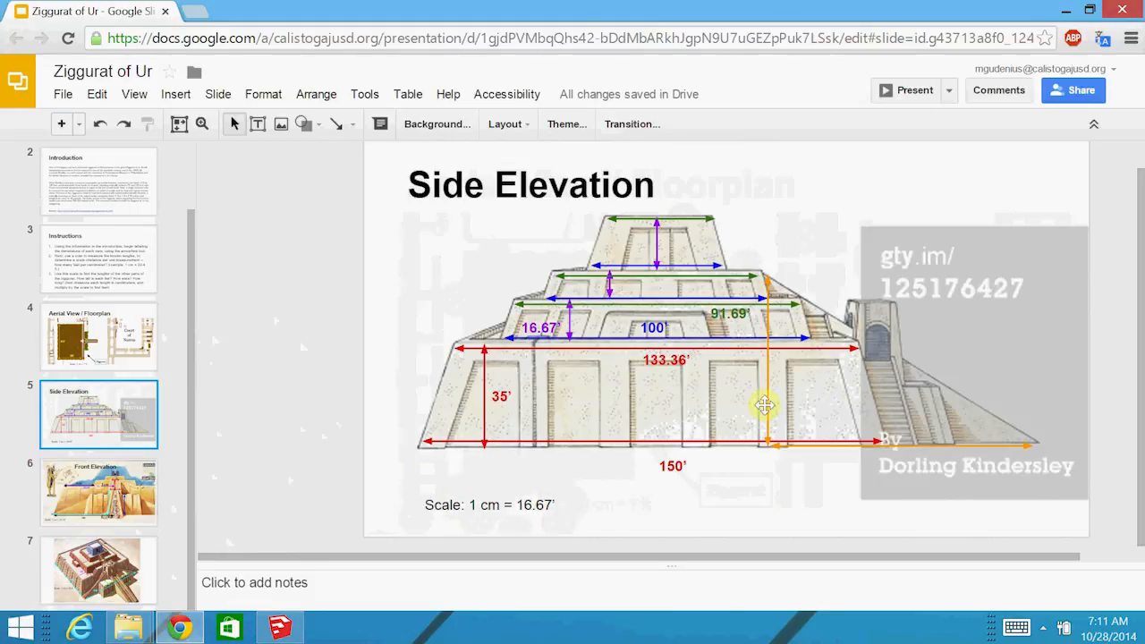
pyautogui.moveTo(538, 343)
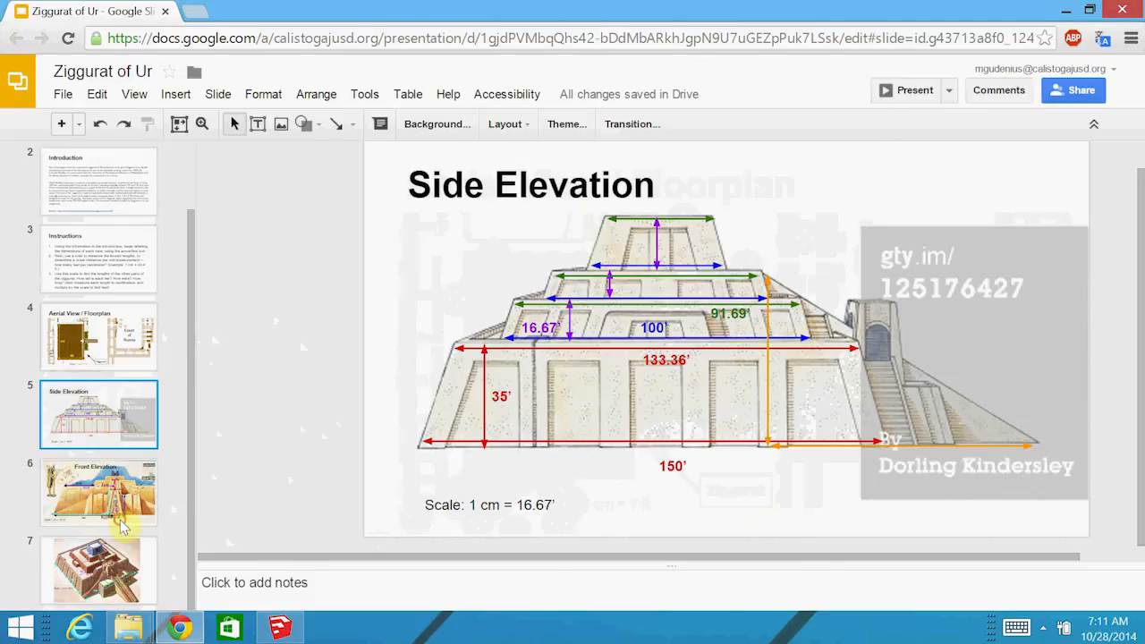
pyautogui.click(98, 336)
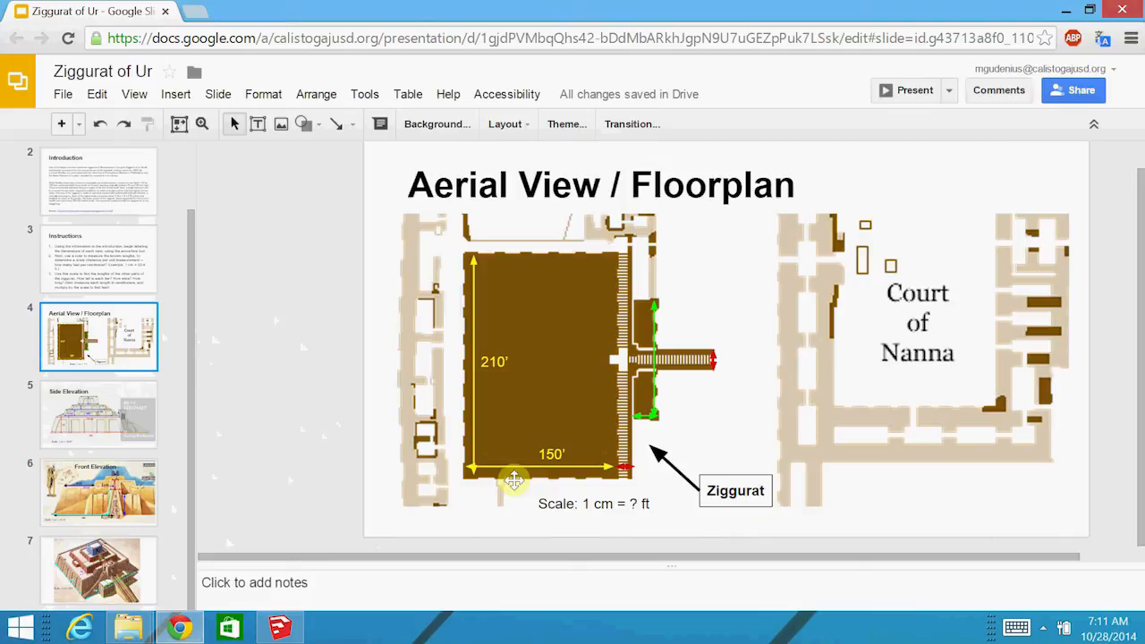
pyautogui.moveTo(468, 268)
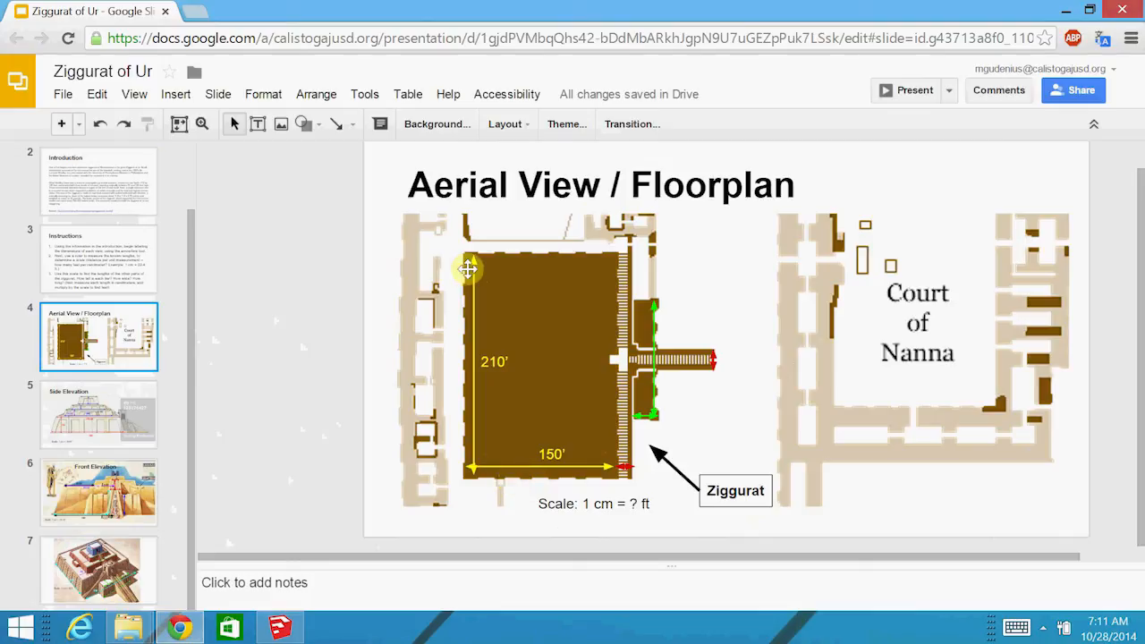
pyautogui.moveTo(581, 463)
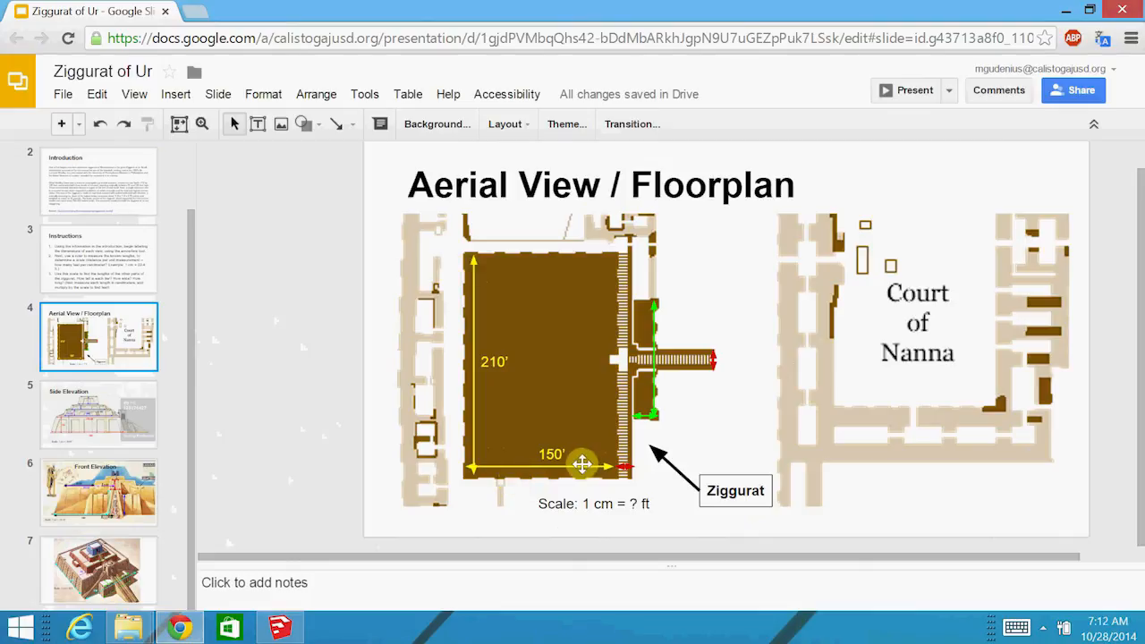
# - Show the Side Elevation slide with its 150' base and 1 cm = 16.67' scale
pyautogui.click(98, 413)
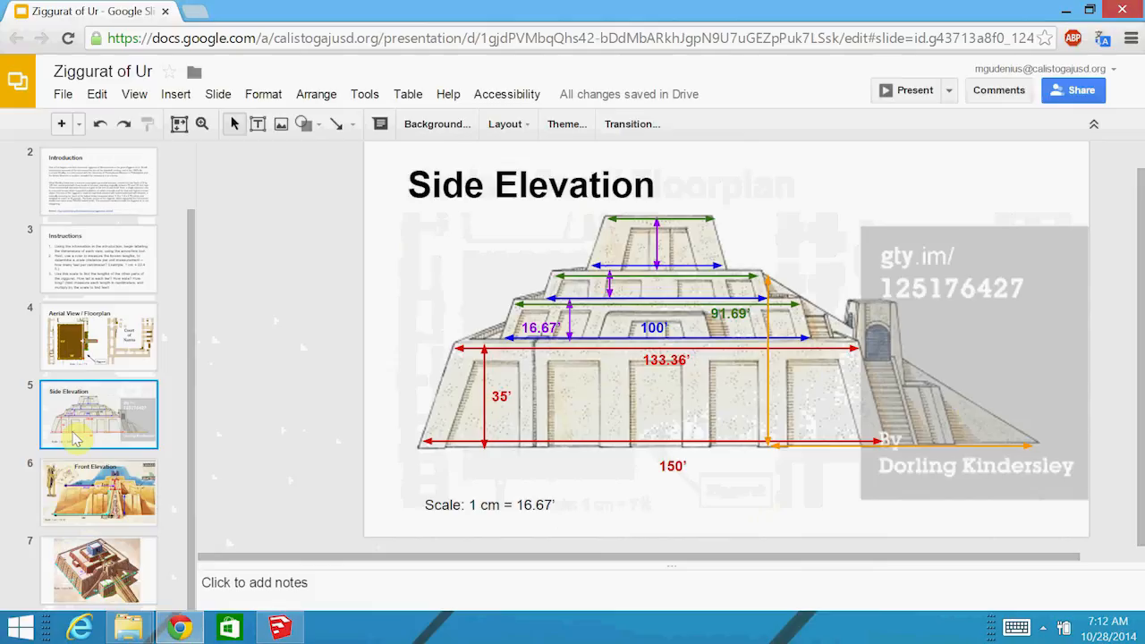
pyautogui.moveTo(189, 457)
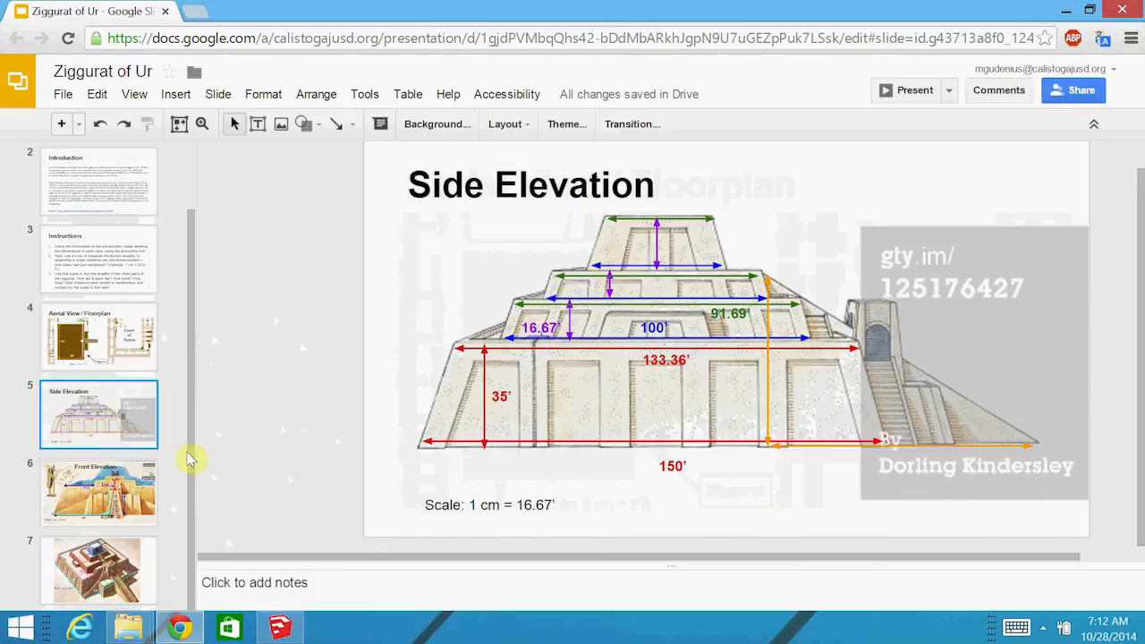
pyautogui.moveTo(880, 447)
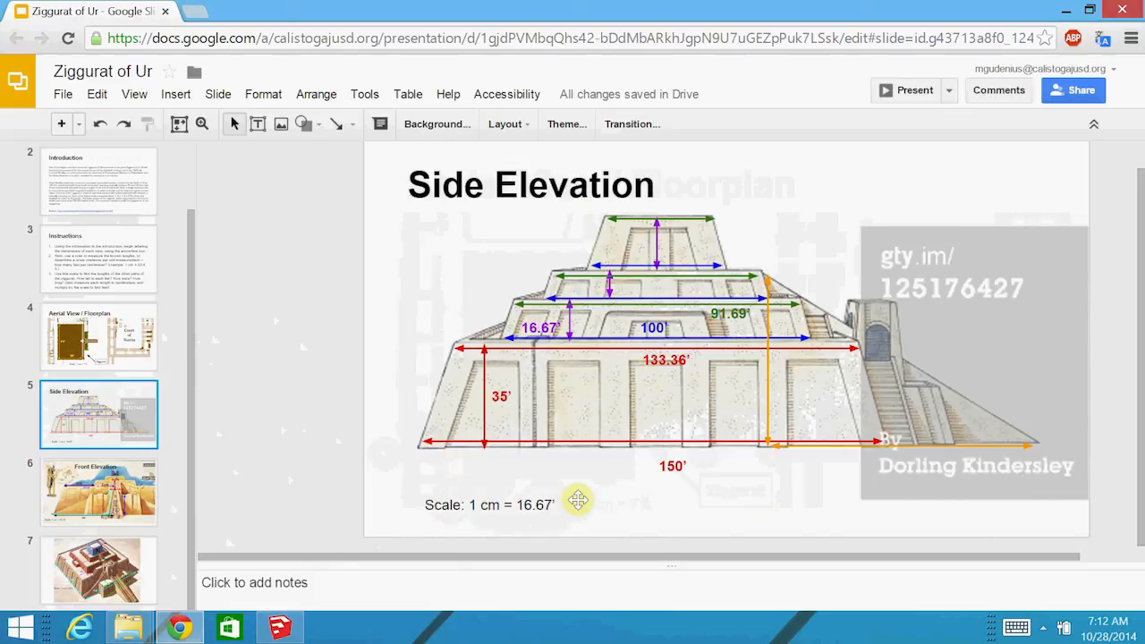
pyautogui.moveTo(499, 473)
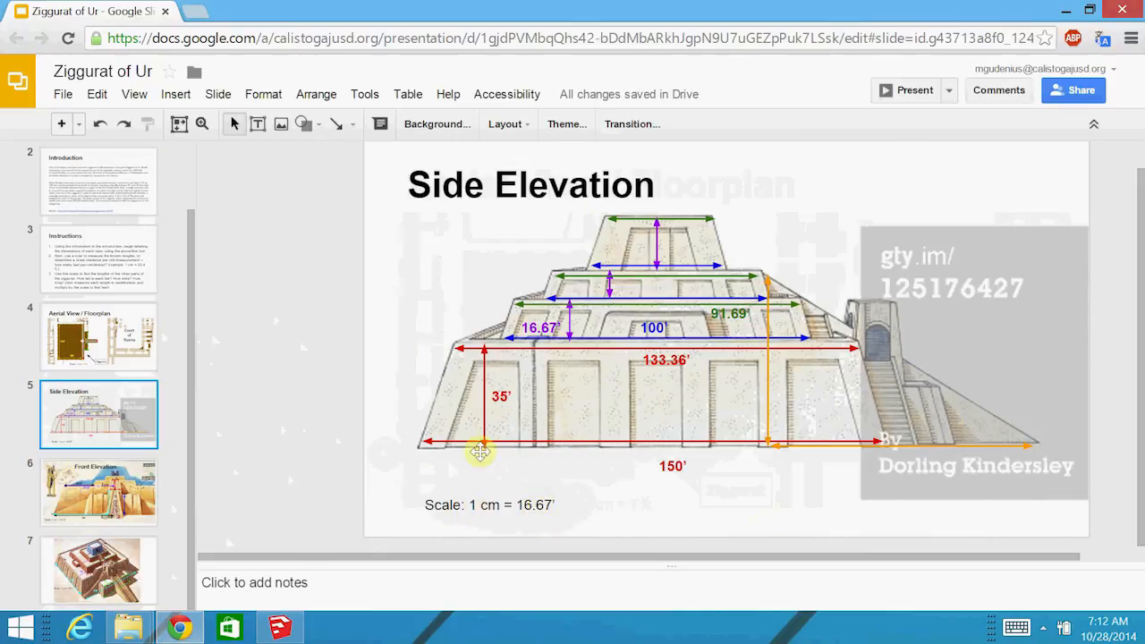
pyautogui.moveTo(821, 364)
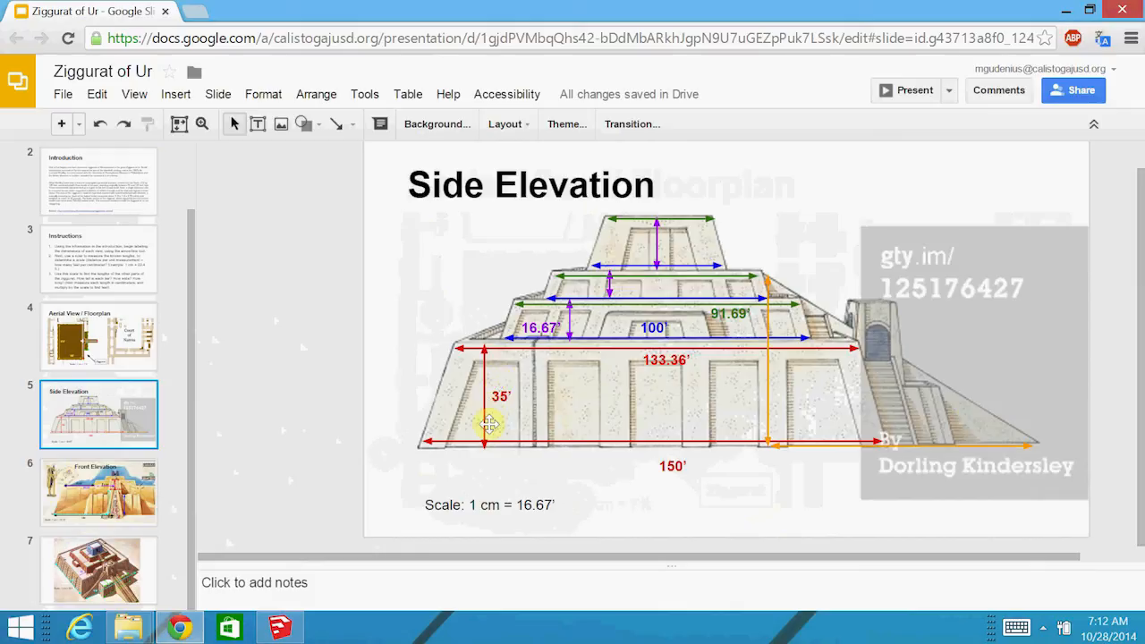
pyautogui.moveTo(499, 411)
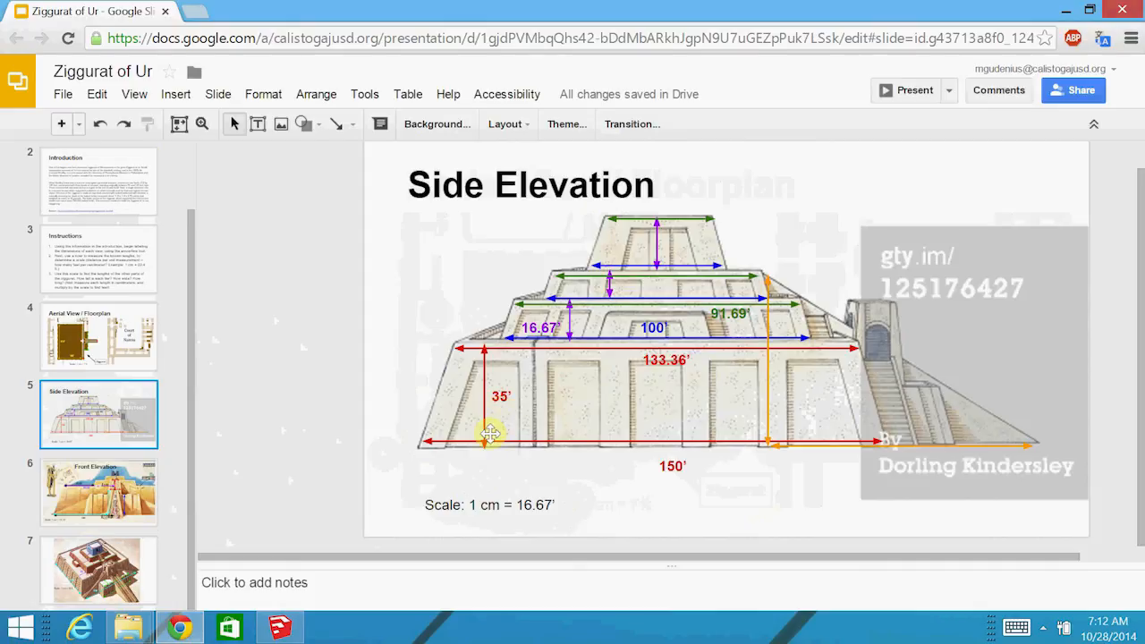
pyautogui.moveTo(617, 322)
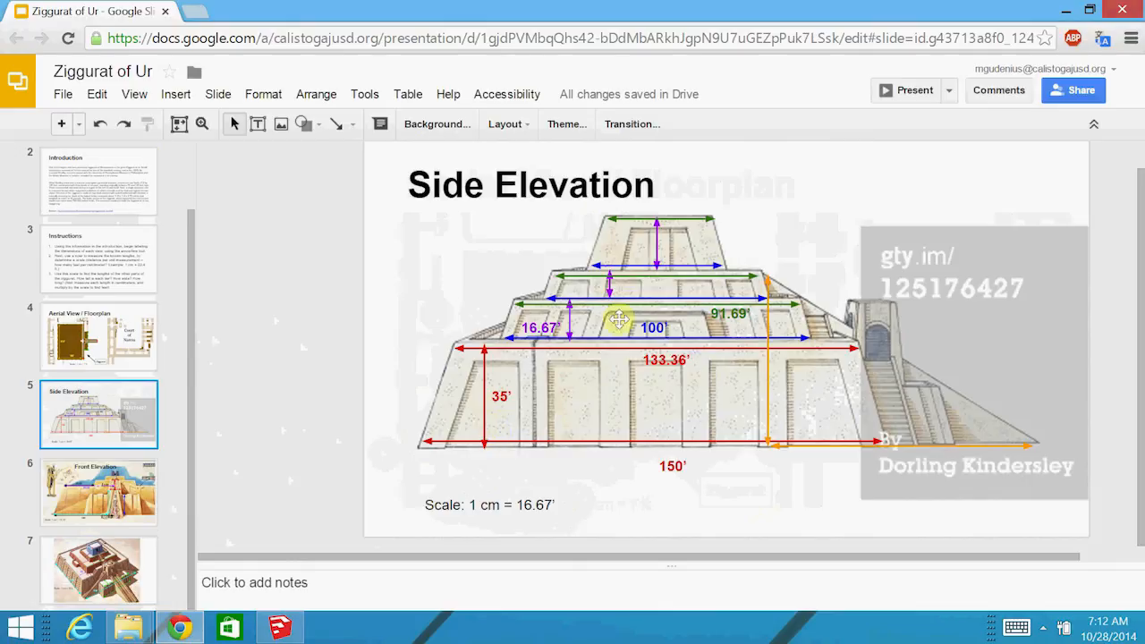
pyautogui.moveTo(885, 417)
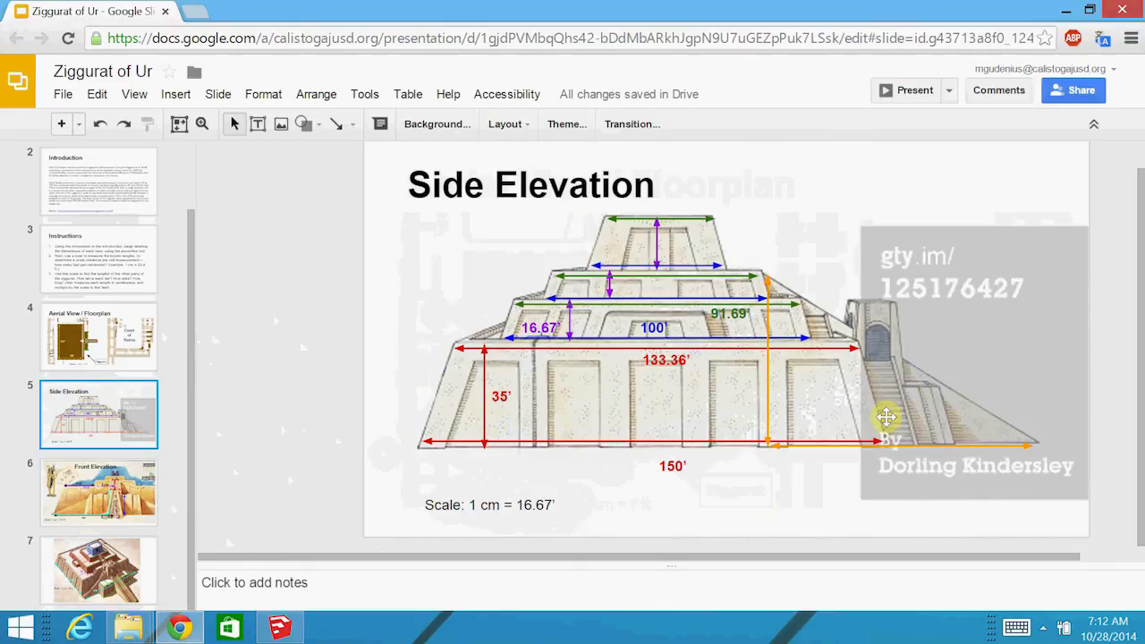
pyautogui.moveTo(129, 558)
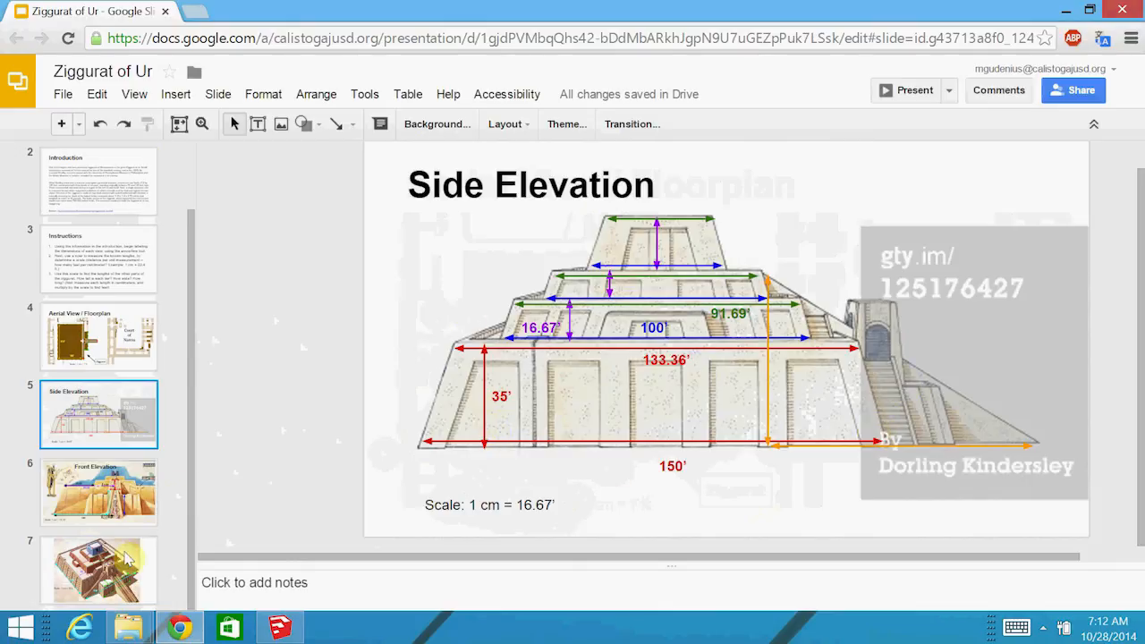
# - Show the isometric ziggurat diagram with 210' and 30' dimensions and 1 cm = 30 ft scale
pyautogui.click(99, 571)
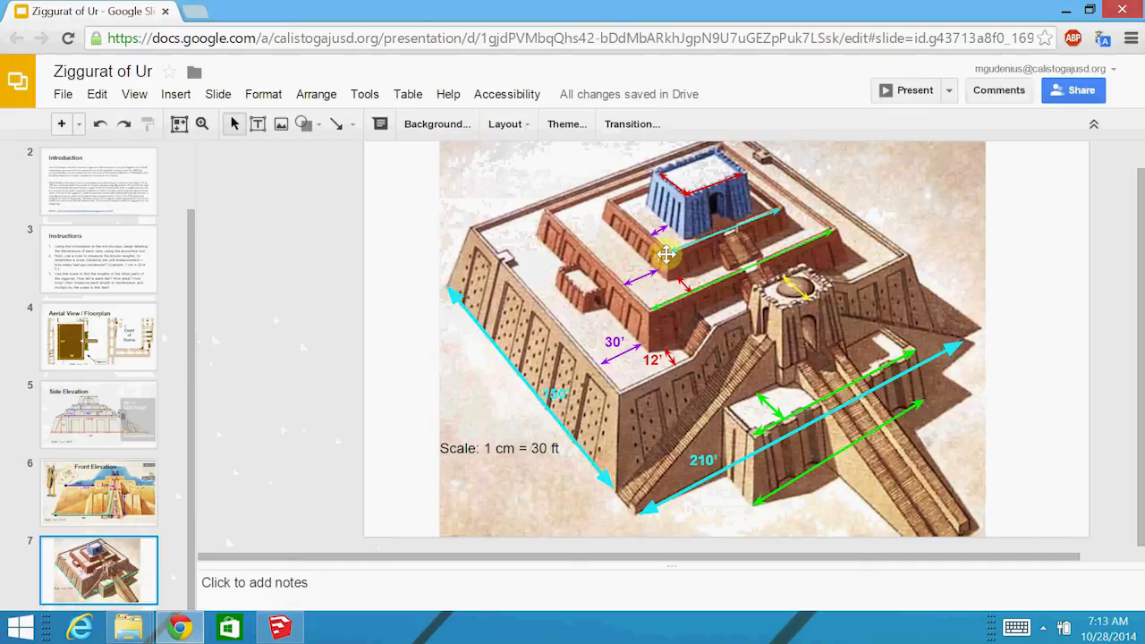
pyautogui.moveTo(761, 284)
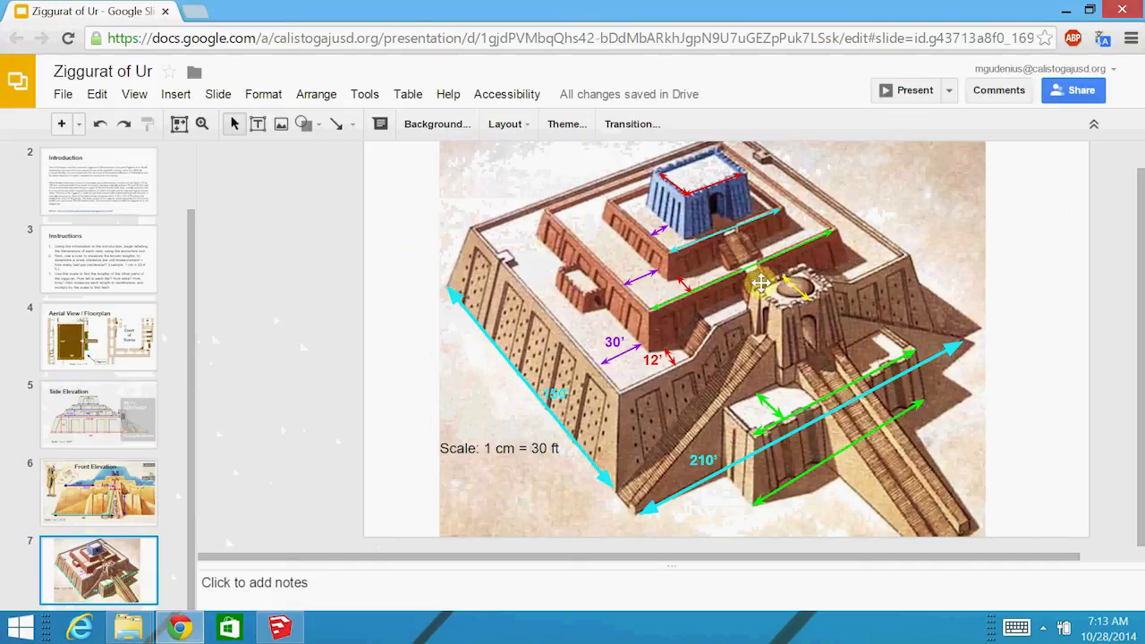
pyautogui.moveTo(922, 315)
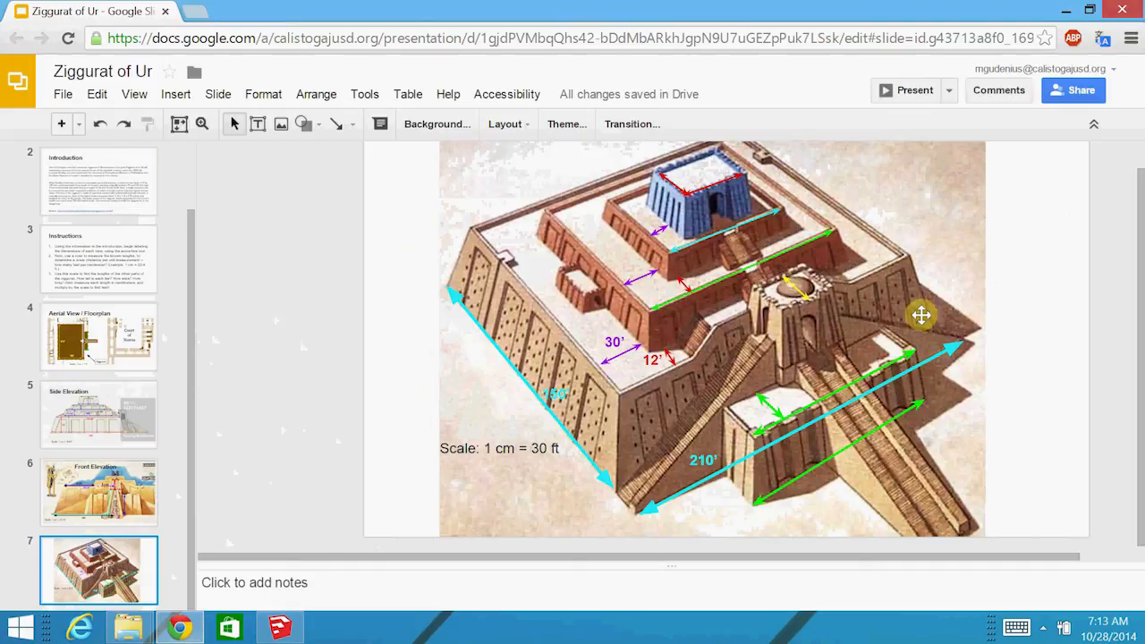
pyautogui.moveTo(742, 411)
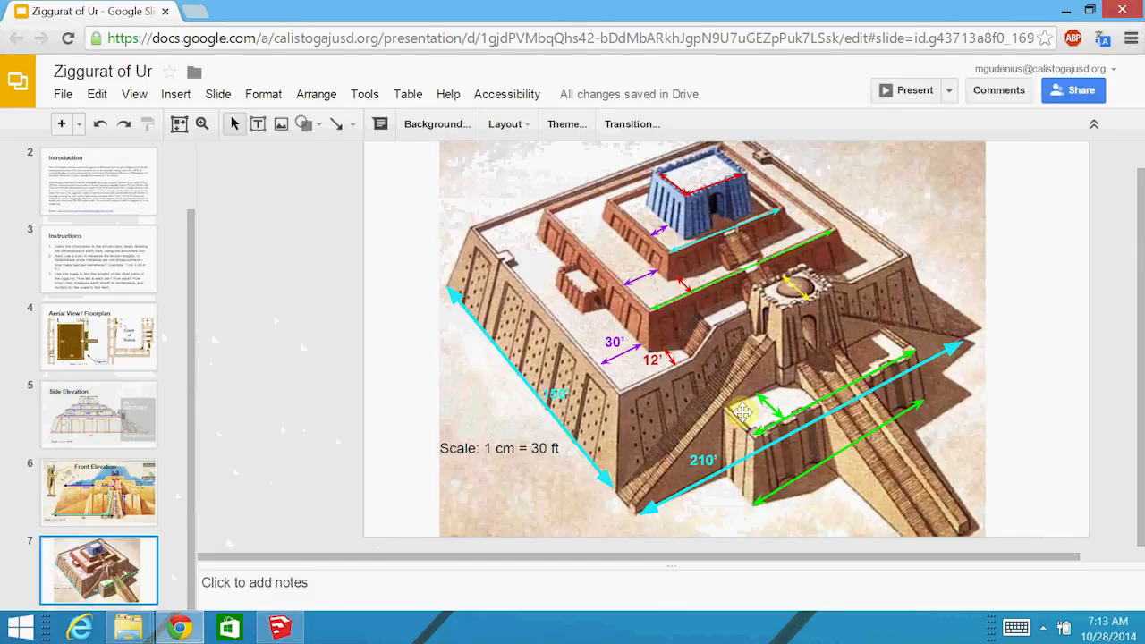
pyautogui.moveTo(755, 429)
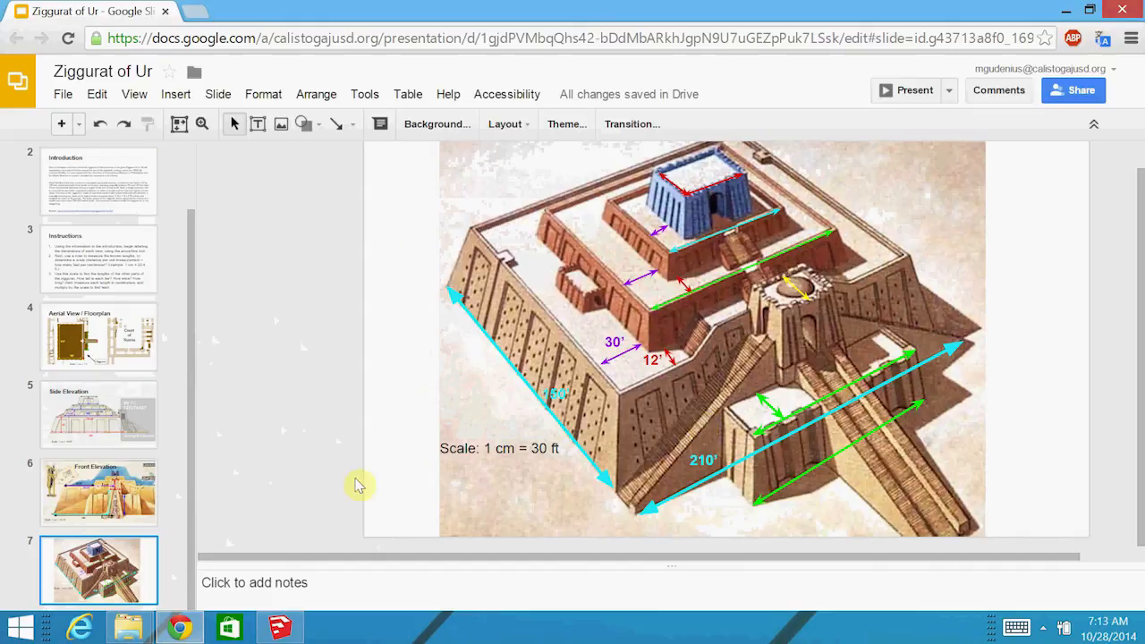
pyautogui.moveTo(39, 526)
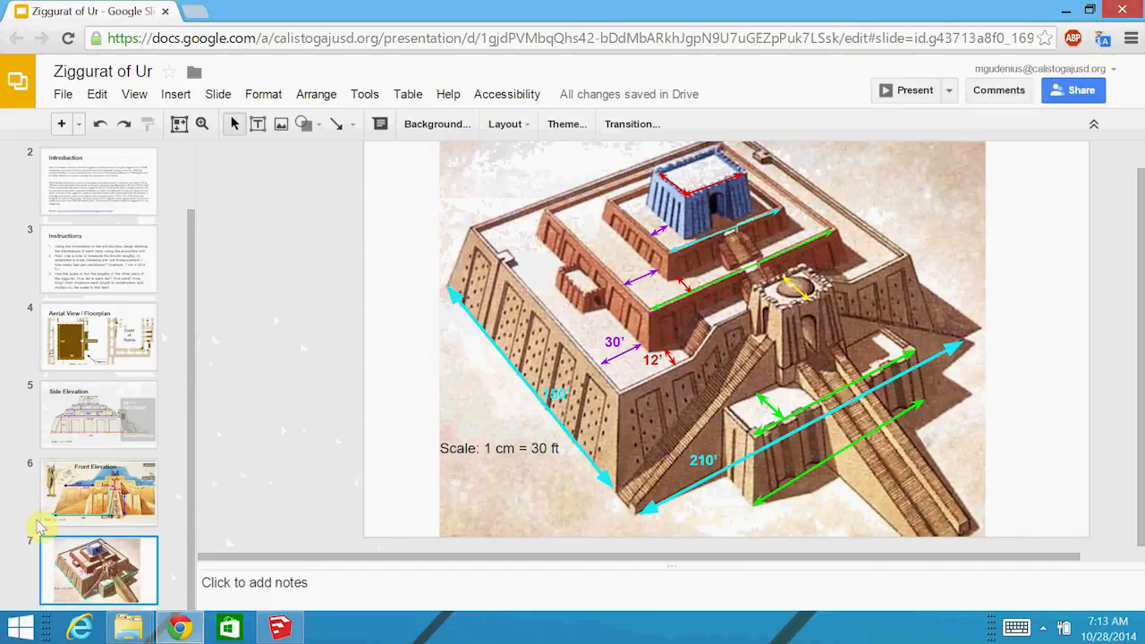